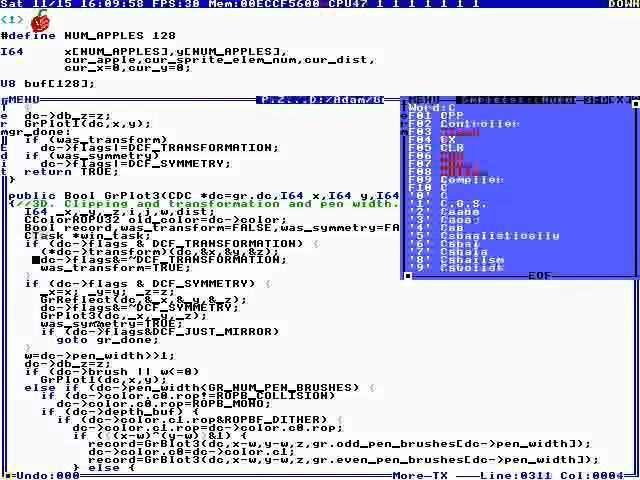
scroll("down", 3)
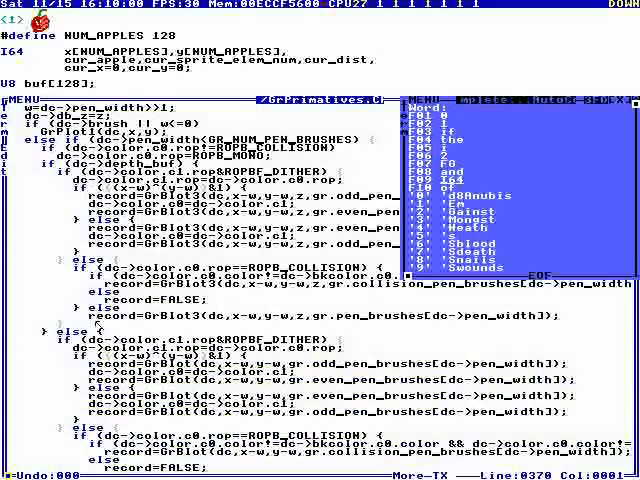